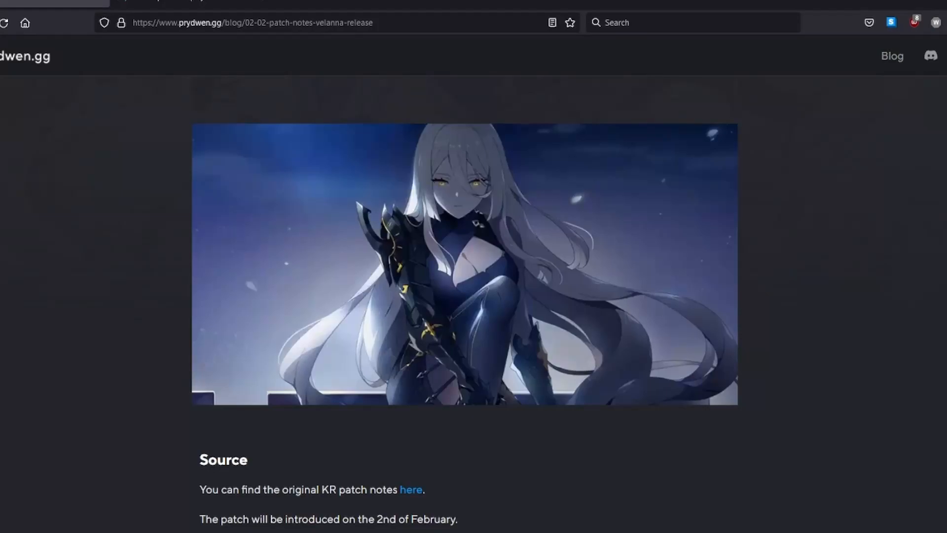
- Read down the Velanna patch notes through the banner, Source, Summary and New character sections
scroll("down", 3)
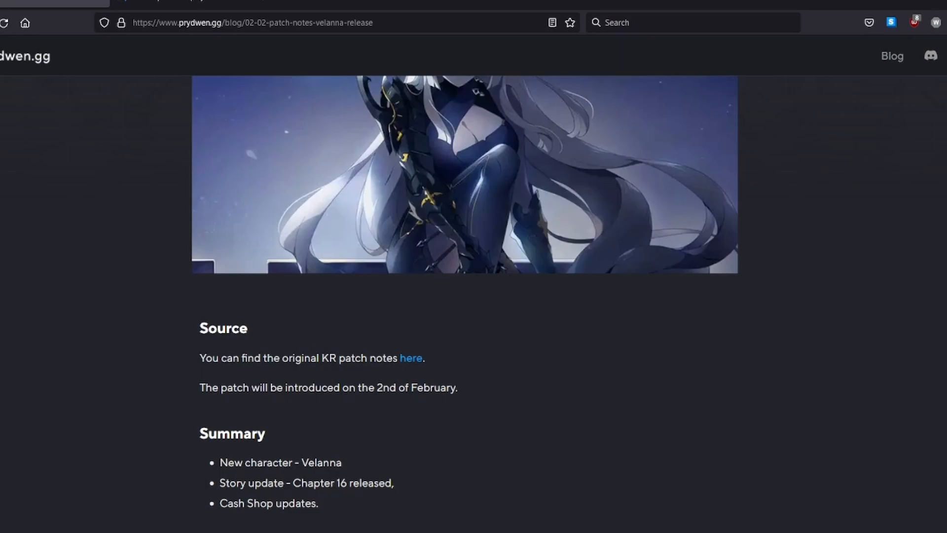
scroll("down", 3)
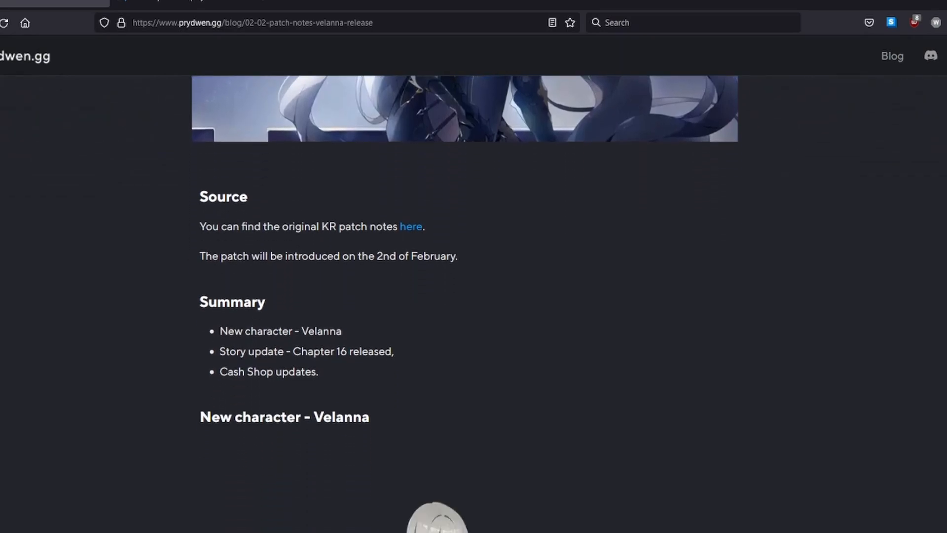
scroll("down", 3)
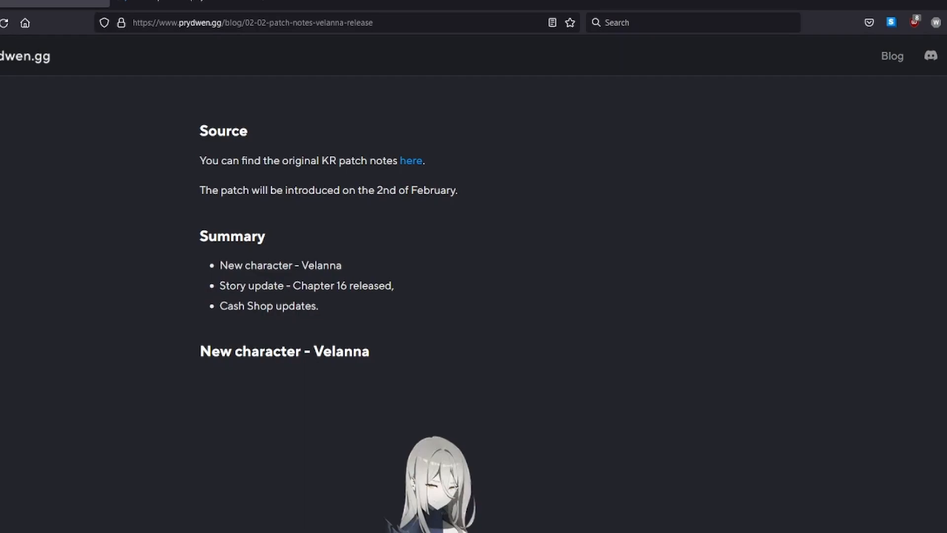
scroll("down", 3)
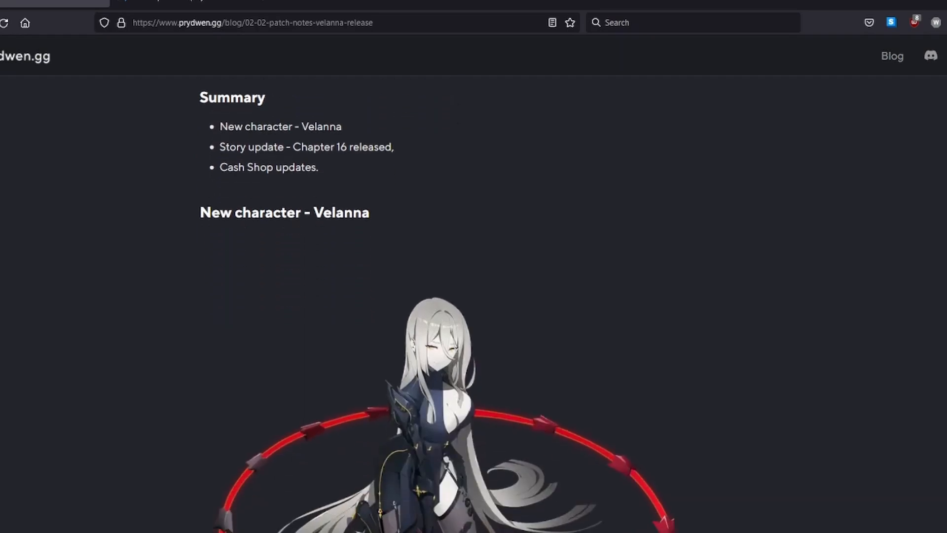
scroll("down", 3)
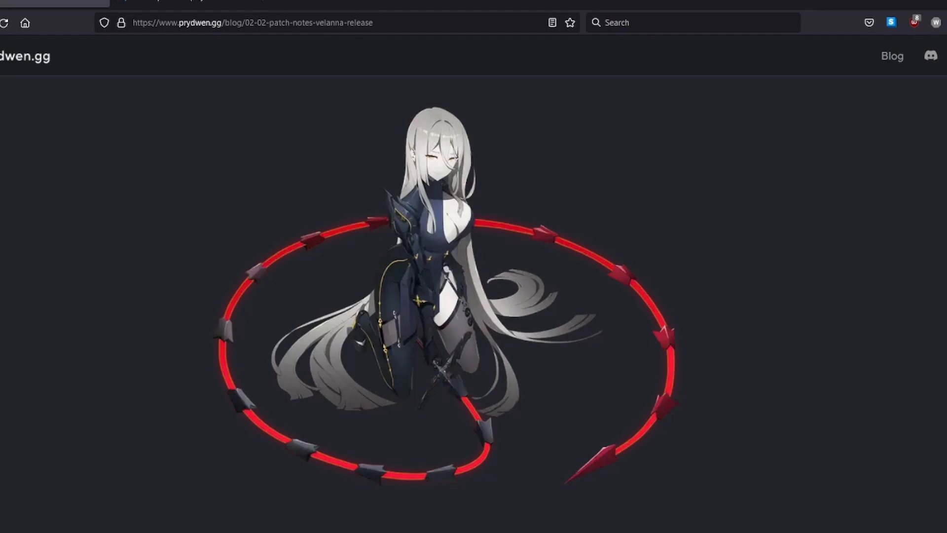
scroll("down", 3)
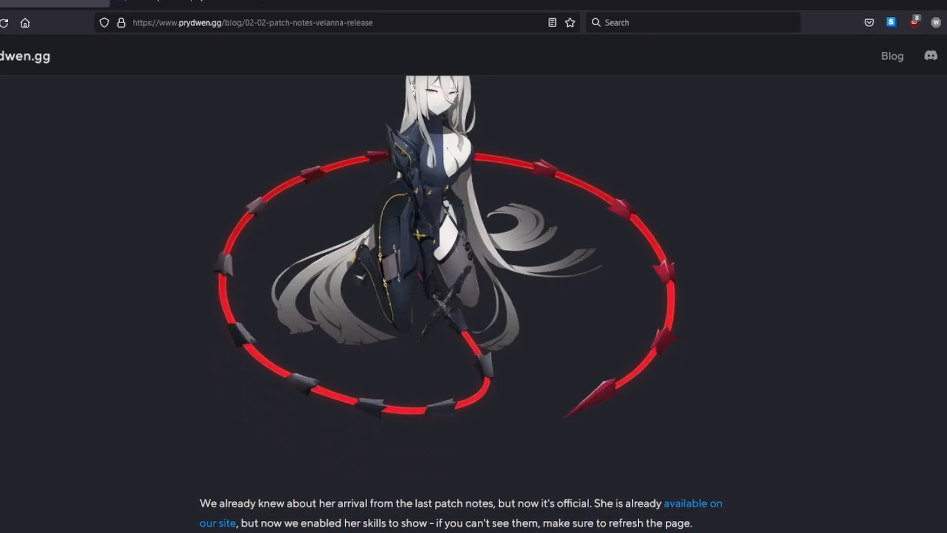
scroll("down", 3)
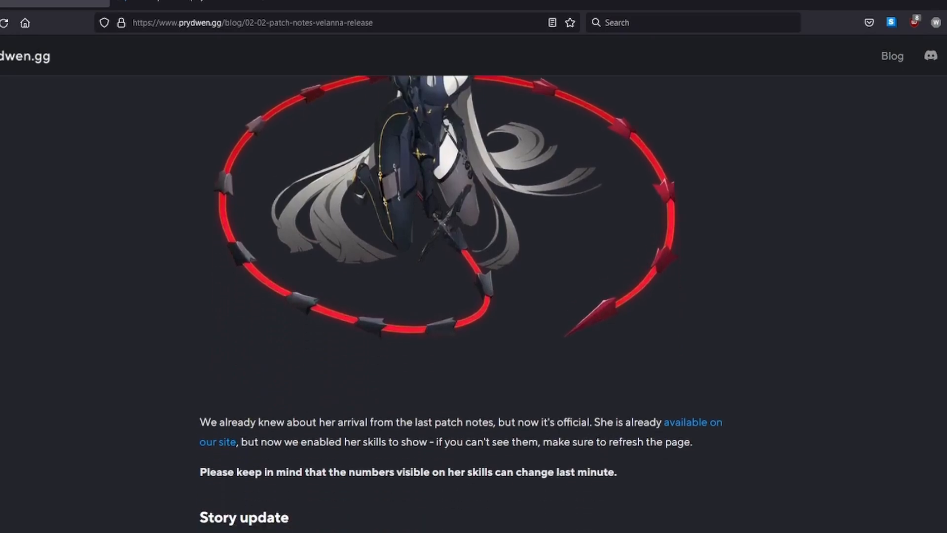
scroll("down", 3)
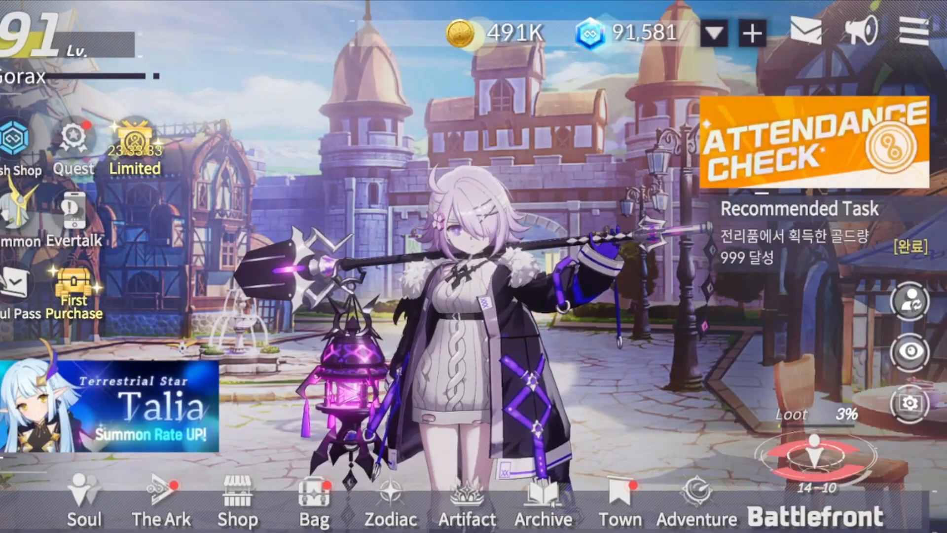
- View the Eversoul soul collection roster, 37 of 43 souls collected, scrolling the All list
left_click(917, 33)
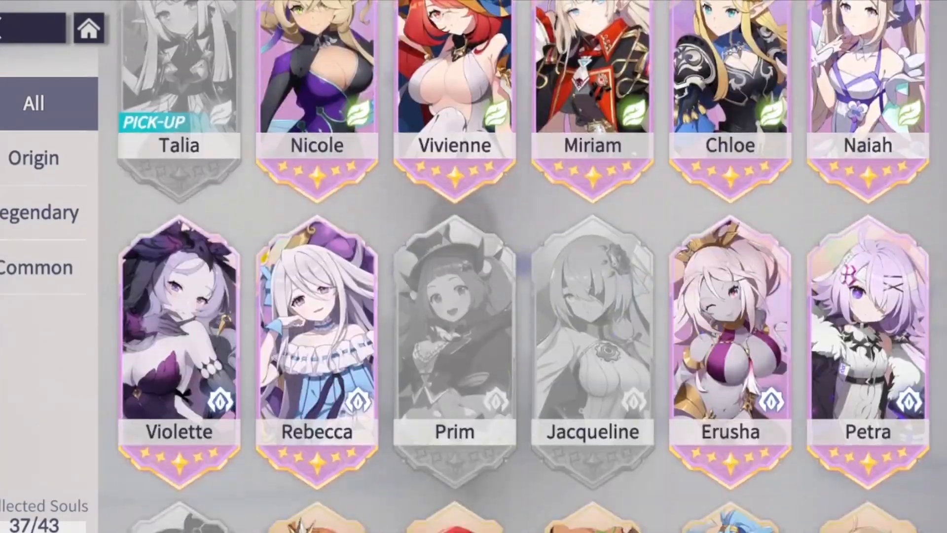
scroll("down", 3)
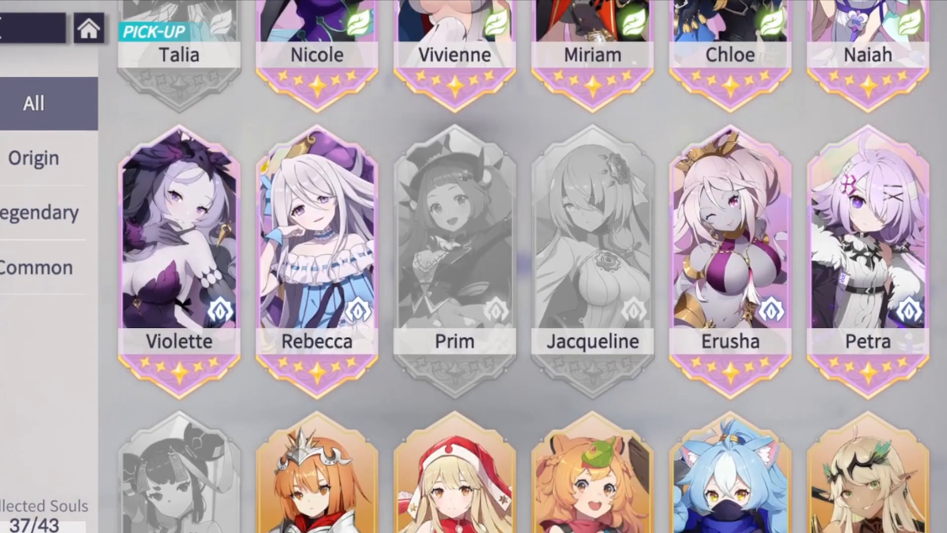
scroll("down", 3)
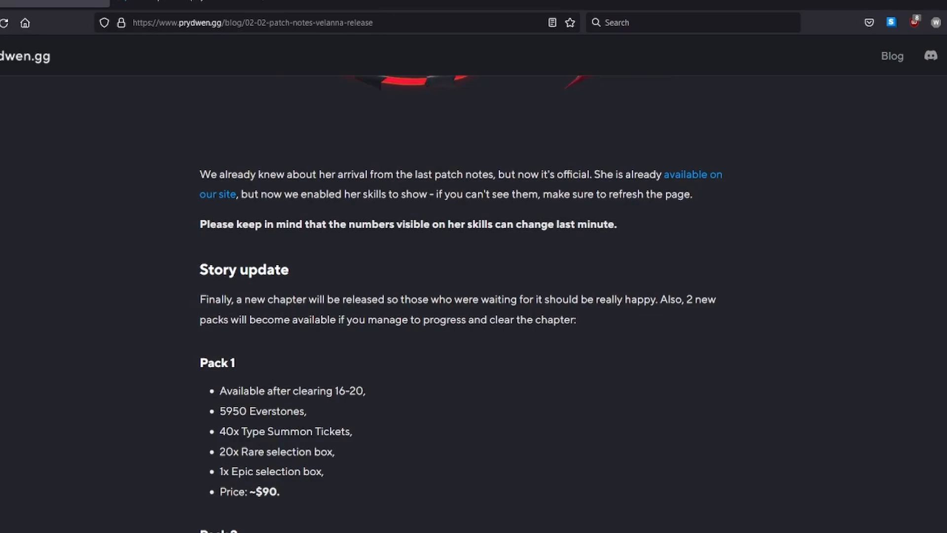
- Read the Story update section covering the Pack 1 and Pack 2 chapter packs at about $90 each
scroll("down", 3)
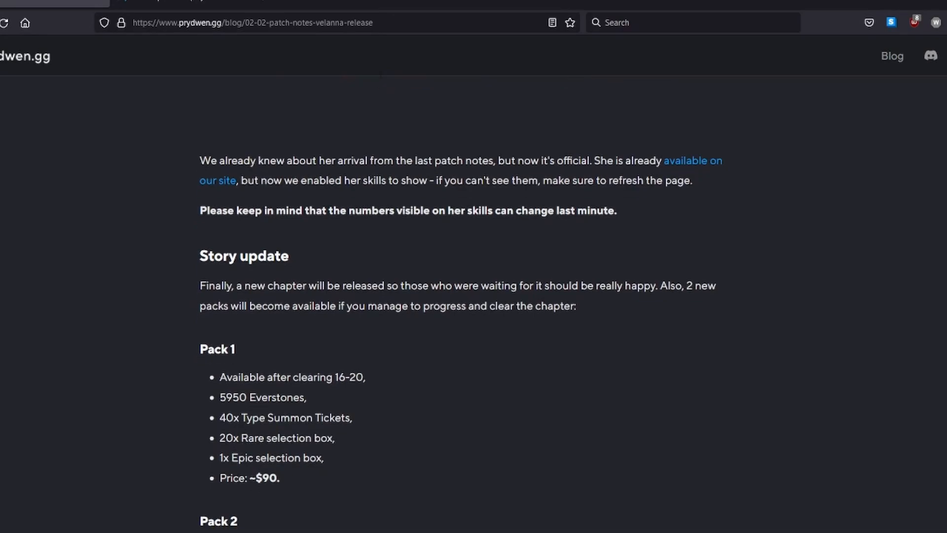
scroll("down", 3)
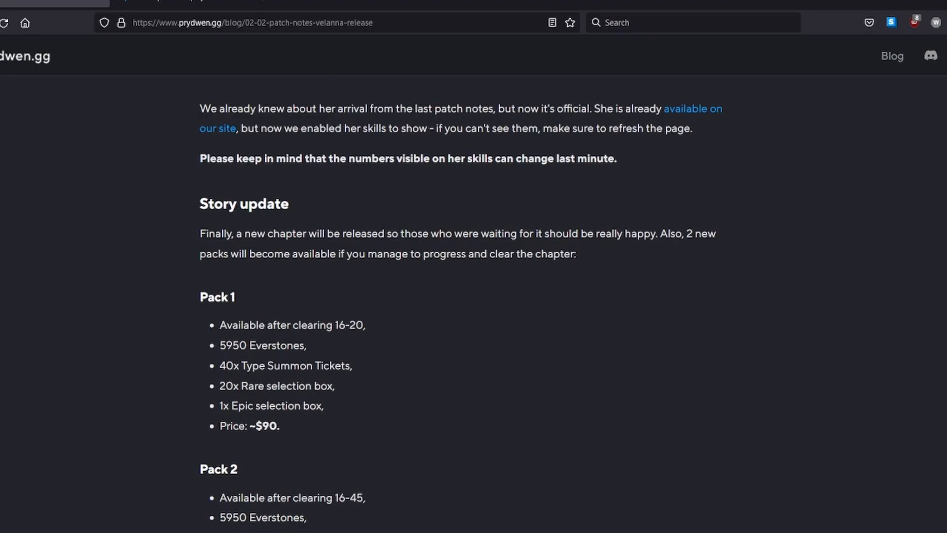
scroll("down", 3)
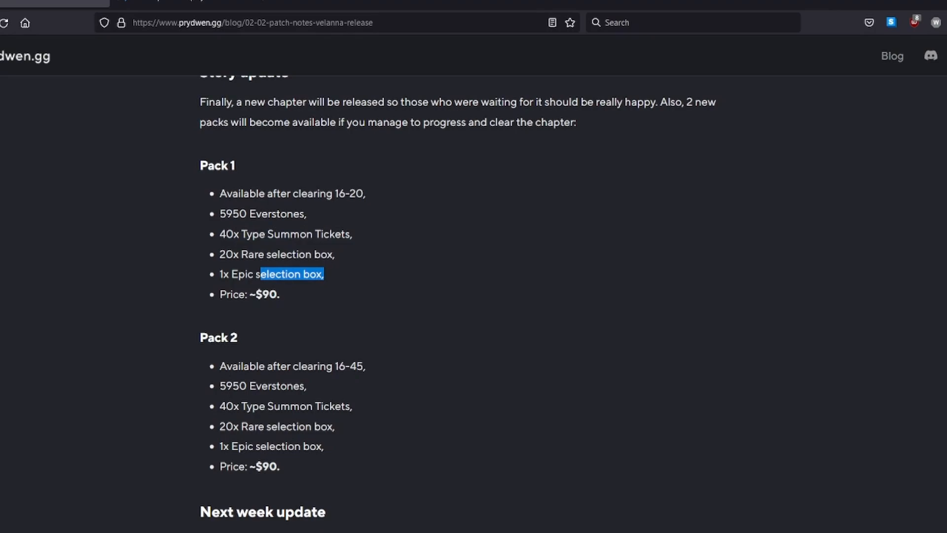
scroll("down", 3)
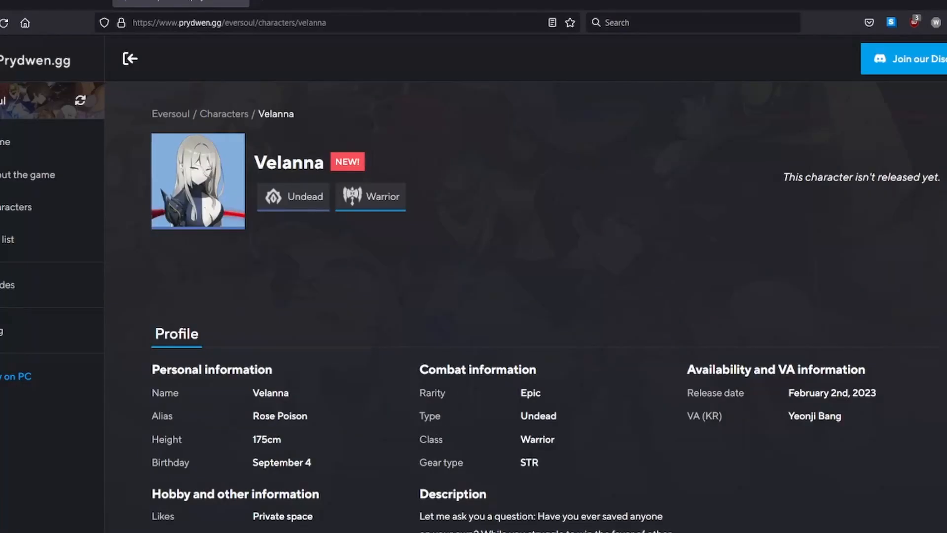
- Review Velanna's Epic Undead Warrior profile, highlighting her STR gear type, down to her Ultimate and Main skills
scroll("down", 3)
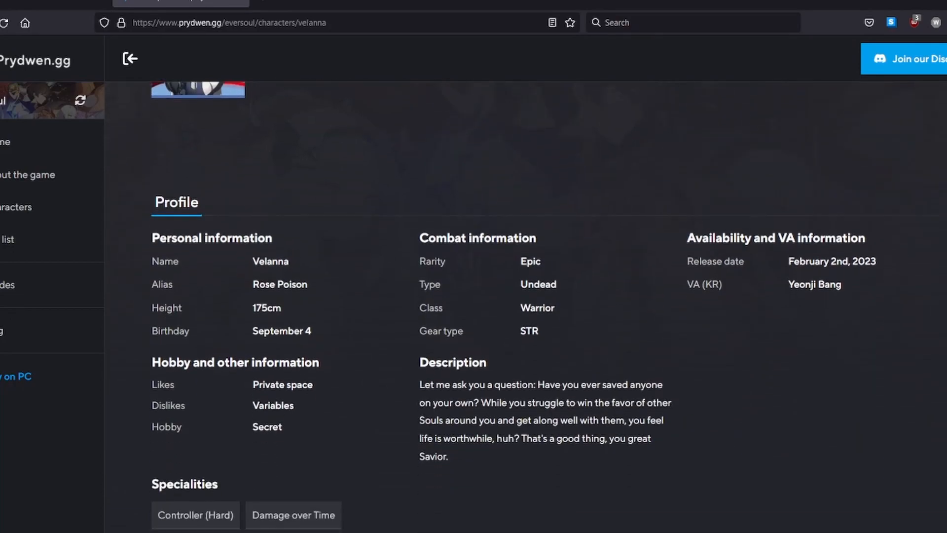
double_click(528, 330)
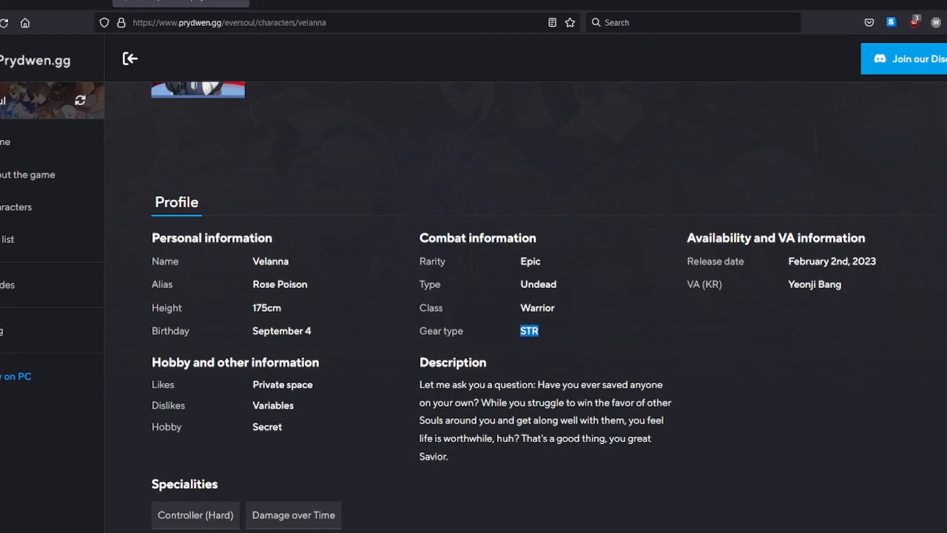
scroll("down", 3)
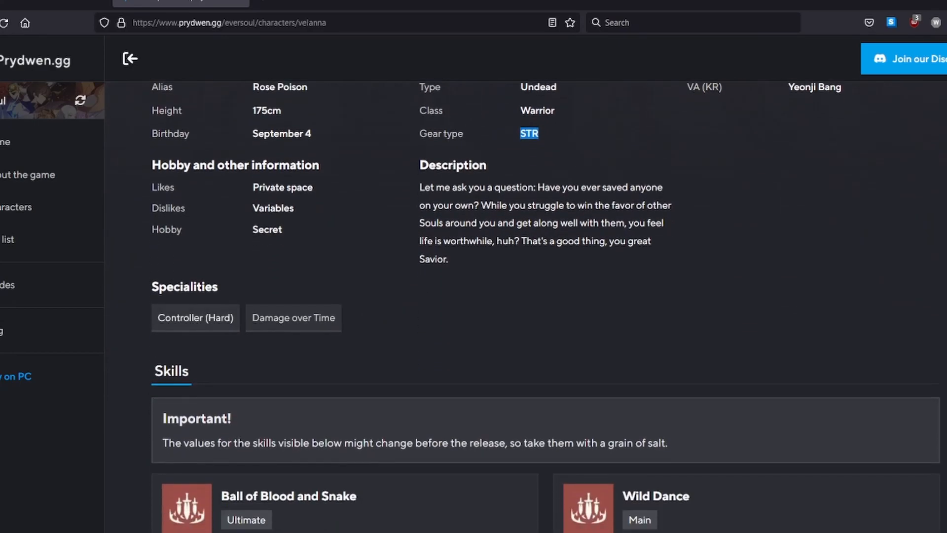
scroll("down", 3)
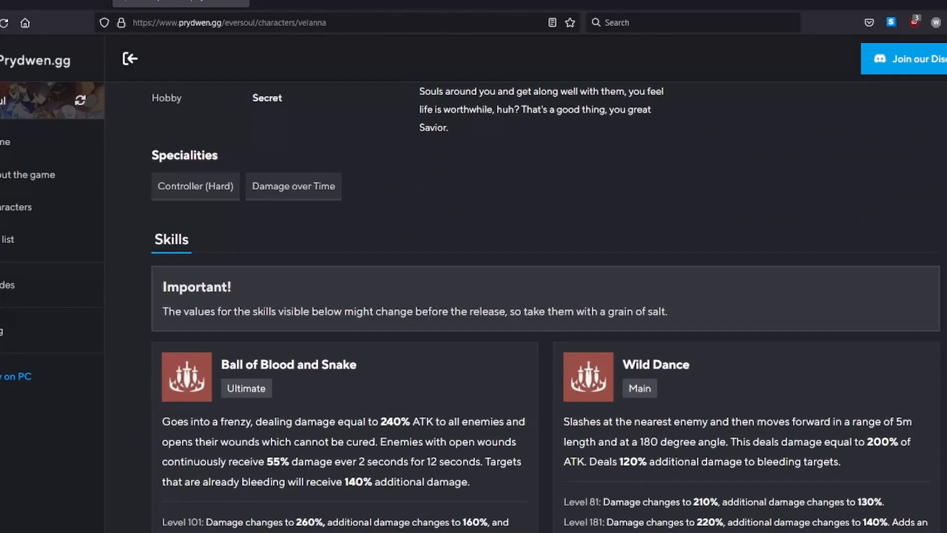
scroll("down", 3)
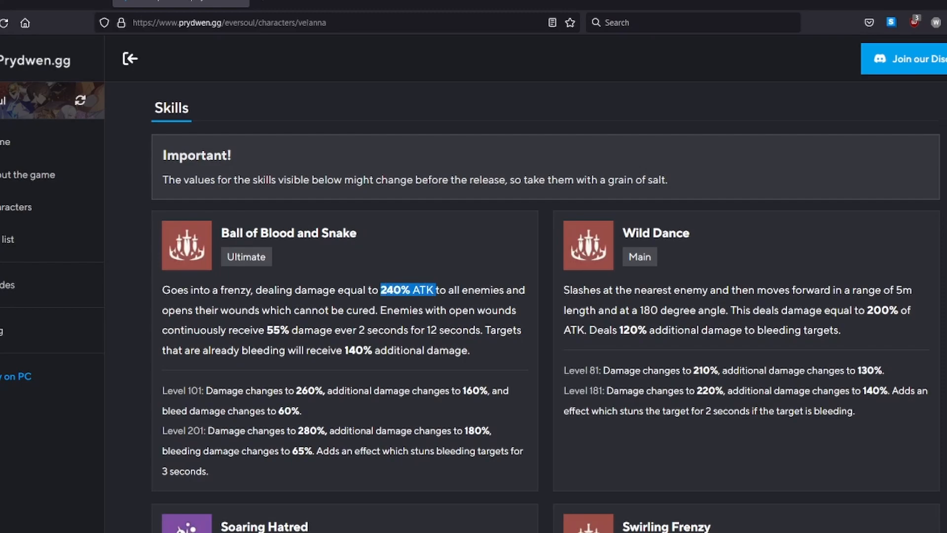
scroll("down", 3)
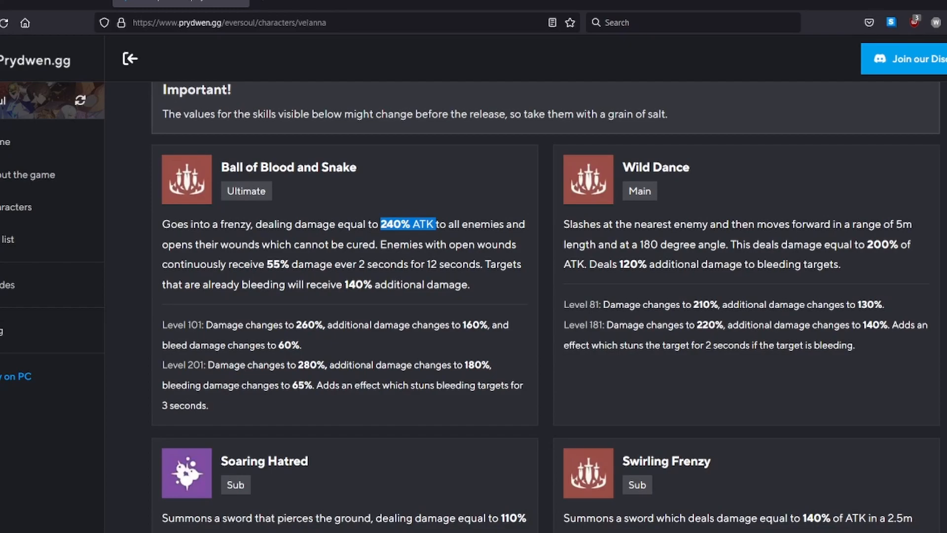
scroll("down", 3)
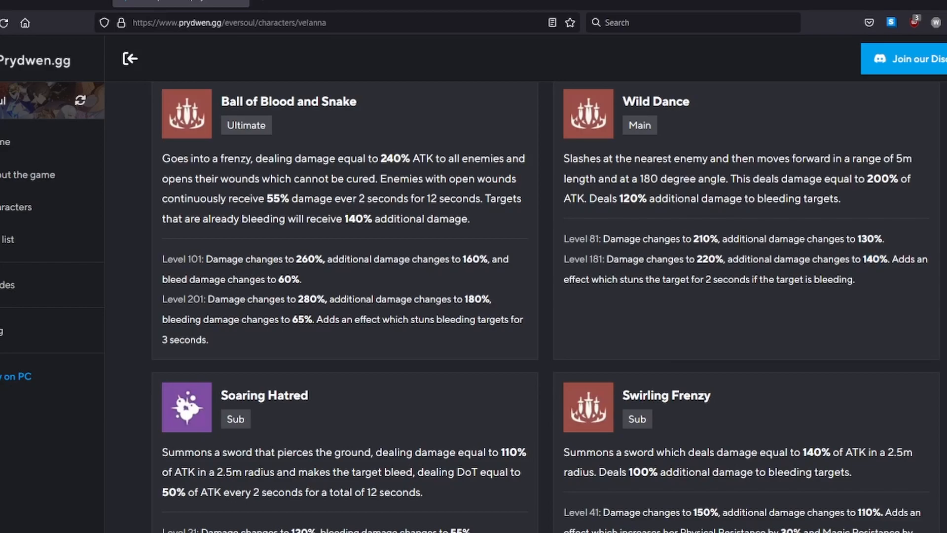
- Bring Velanna's Sub skills Soaring Hatred and Swirling Frenzy into view
scroll("down", 3)
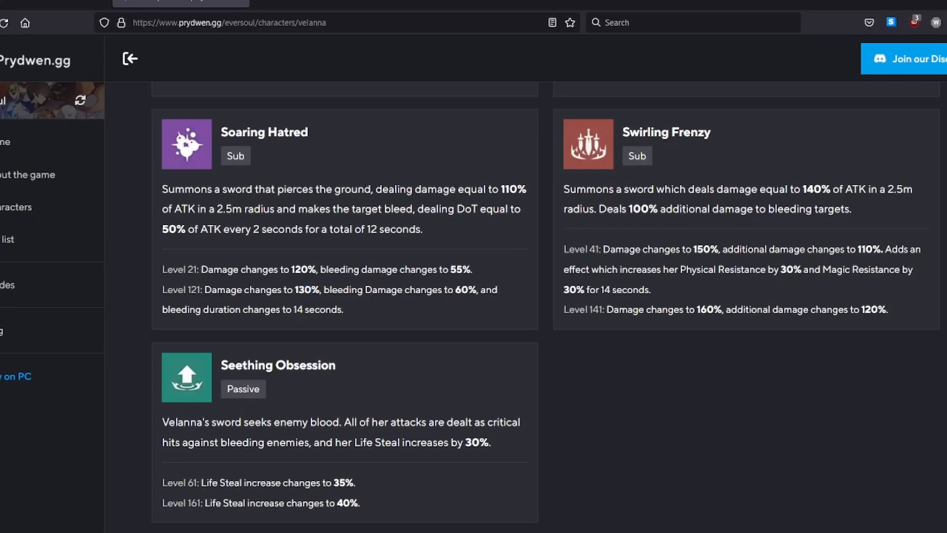
- Highlight Swirling Frenzy's Level 41 resistance bonus and reach the Seething Obsession passive
double_click(462, 288)
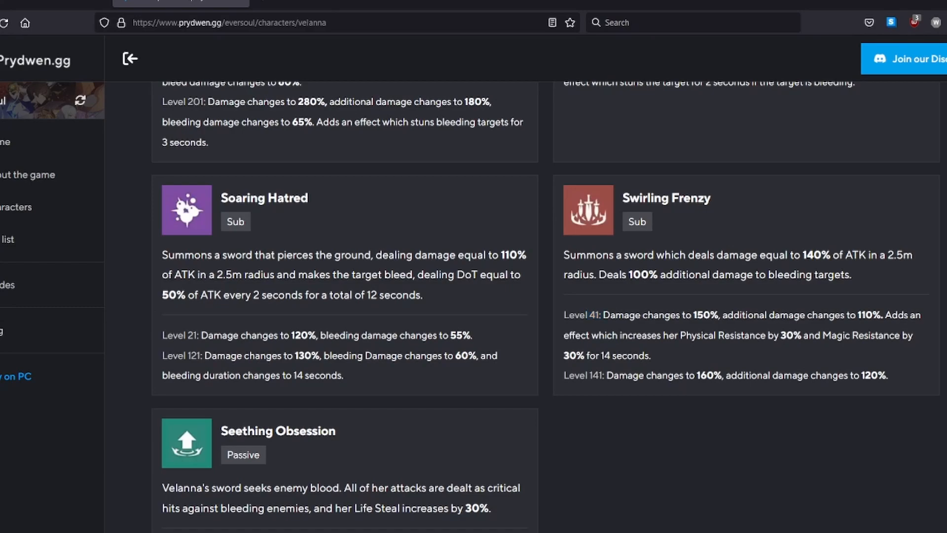
double_click(788, 335)
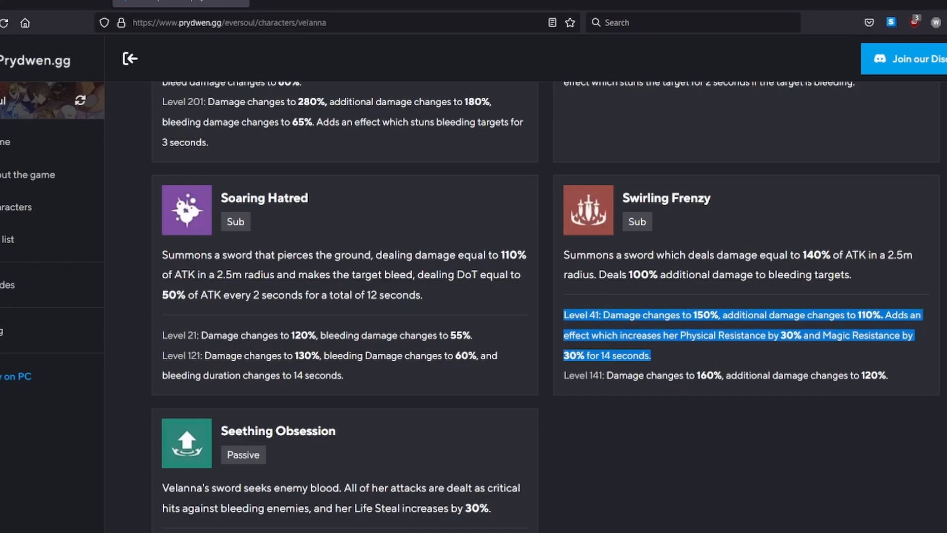
scroll("down", 3)
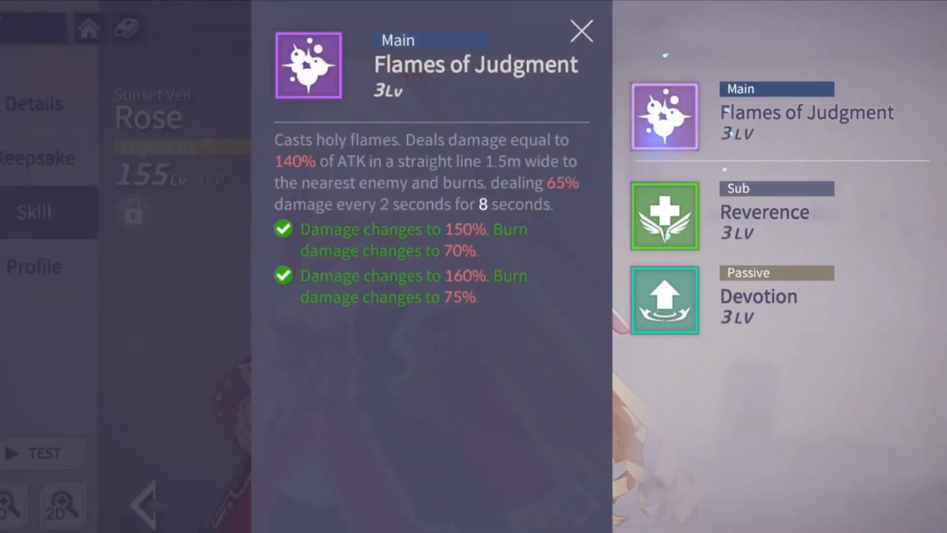
- Dismiss Rose's Flames of Judgment details, then view and close her Devotion passive details
left_click(580, 31)
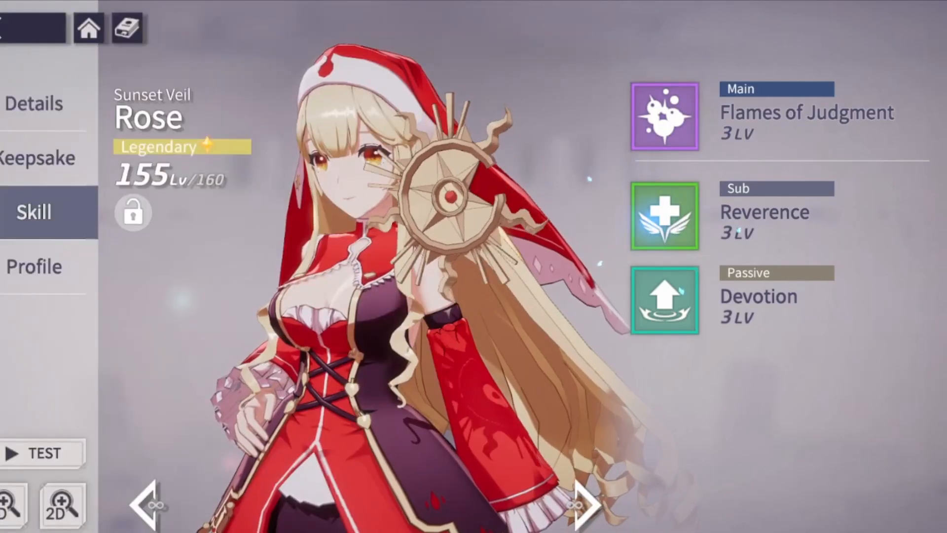
left_click(663, 299)
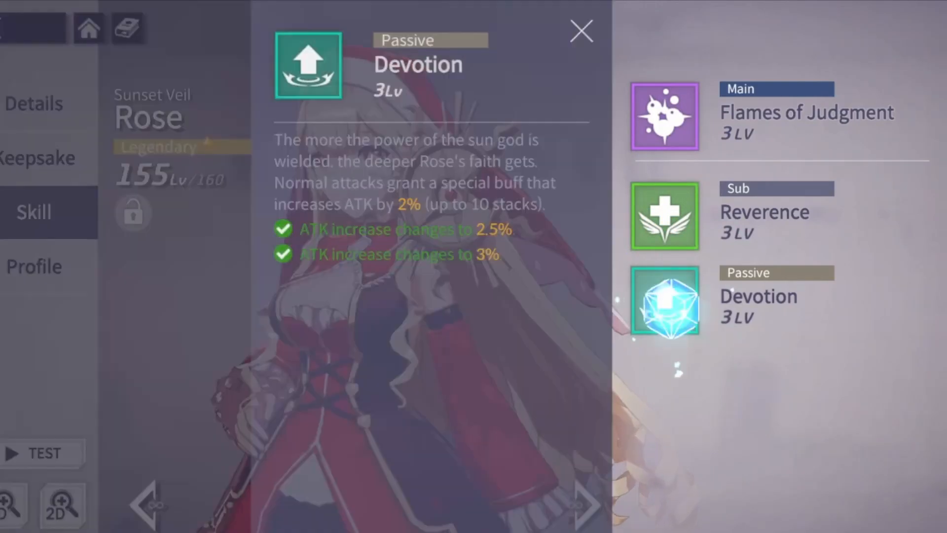
left_click(580, 30)
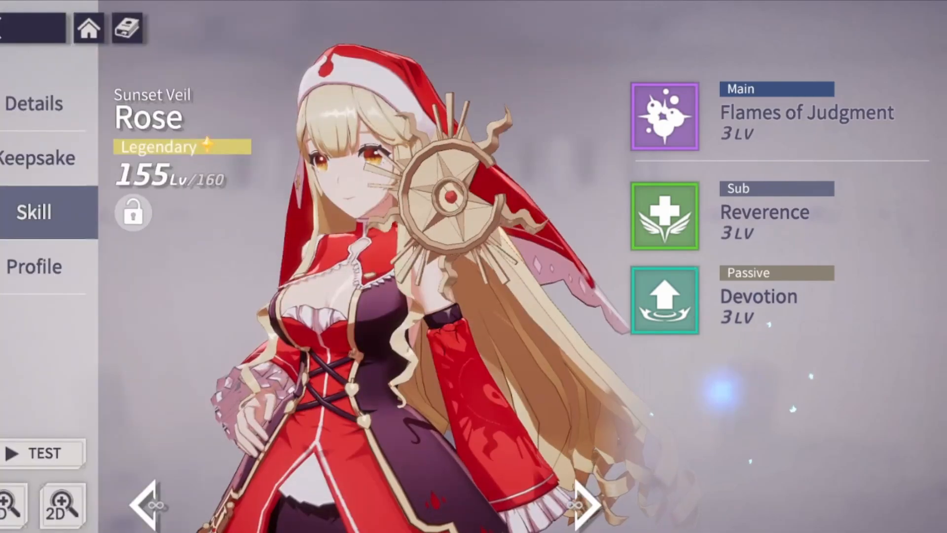